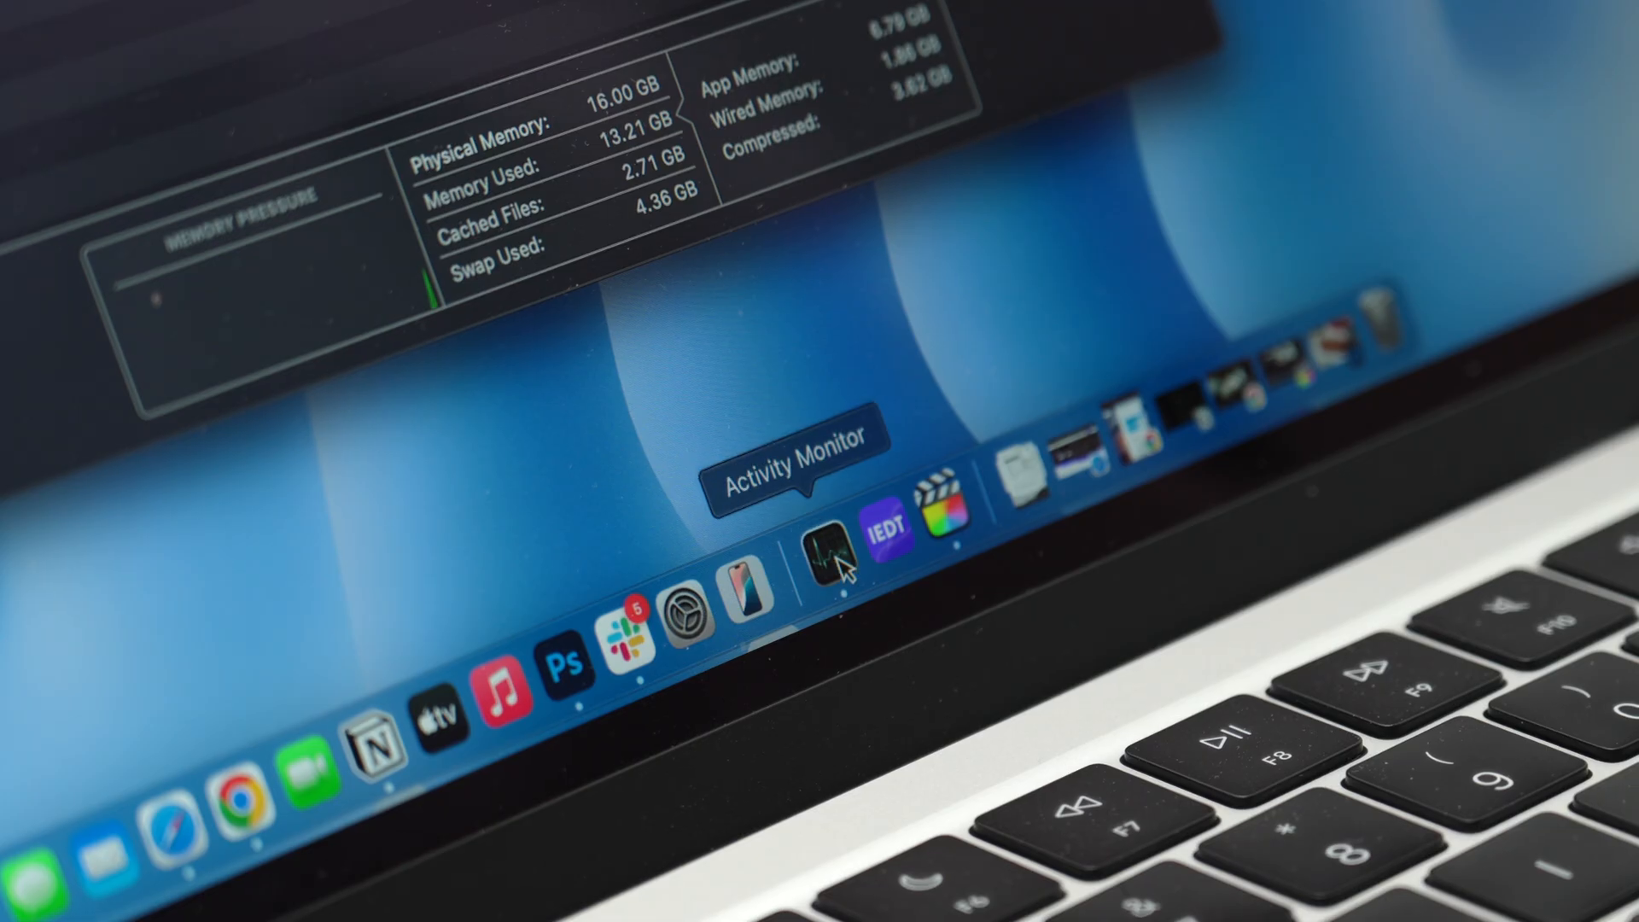
- Show running processes by memory use, with Photoshop and Final Cut Pro on top
{"action": "left_click", "coordinate": [830, 548]}
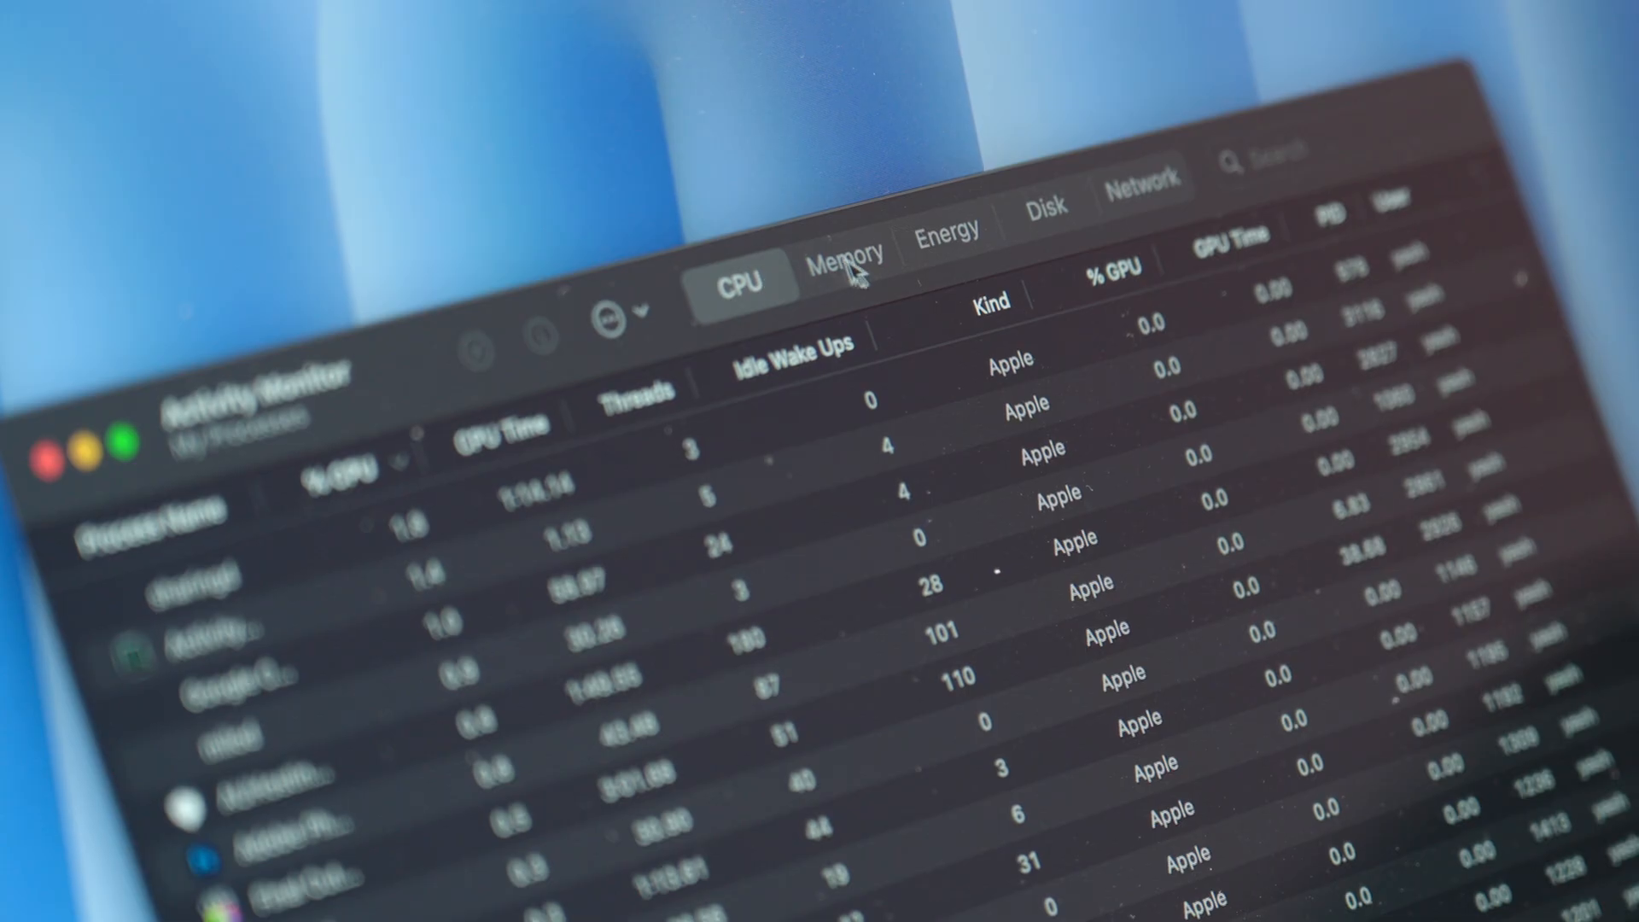
{"action": "left_click", "coordinate": [845, 259]}
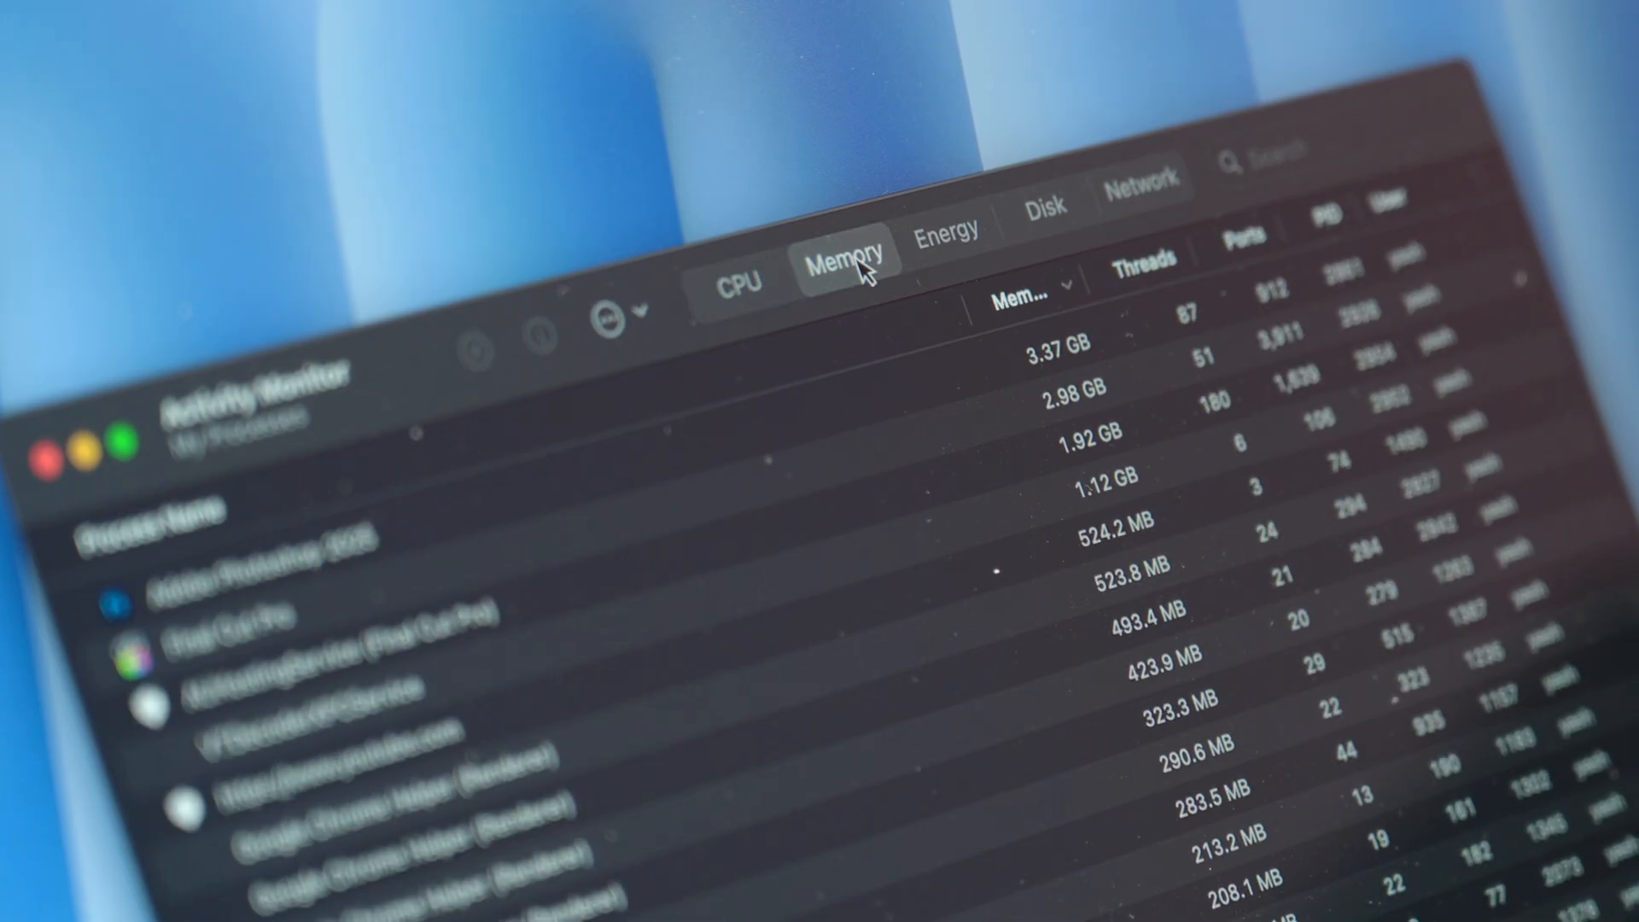